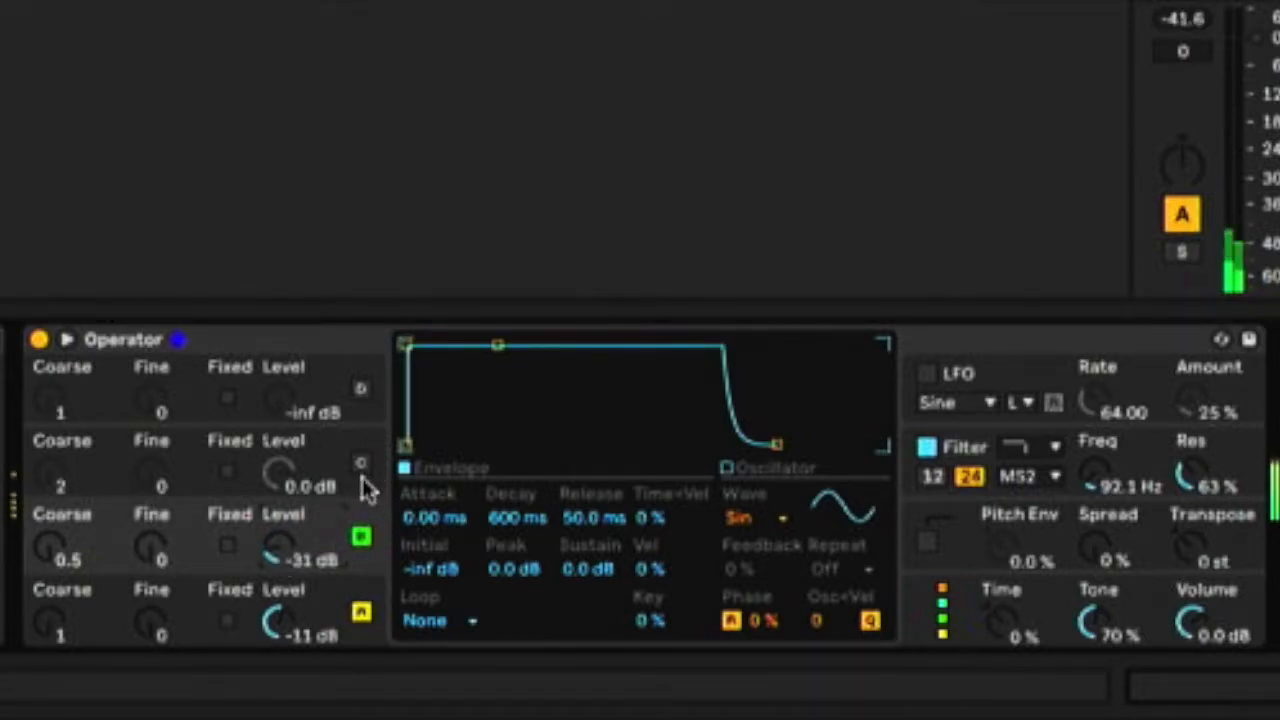
- Turn on Operator's oscillator C with coarse 9, and bring oscillator B's level to -23 dB
left_click(359, 467)
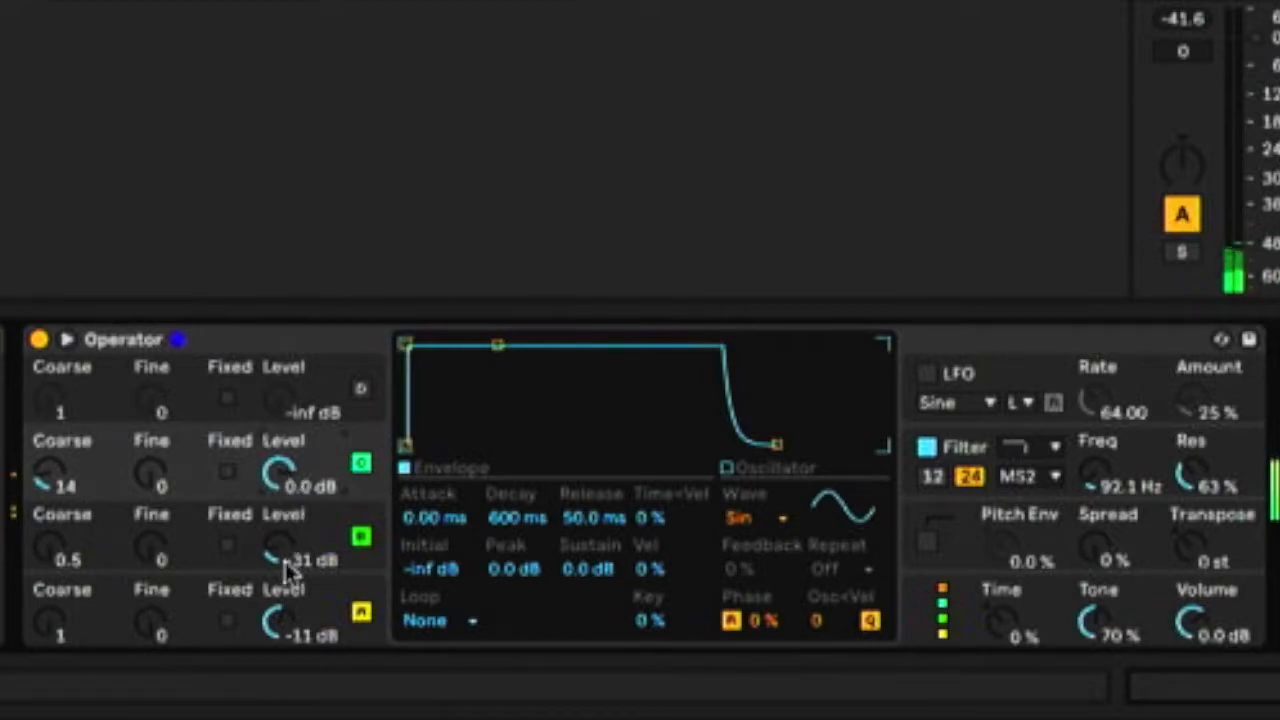
left_click_drag(280, 560, 285, 545)
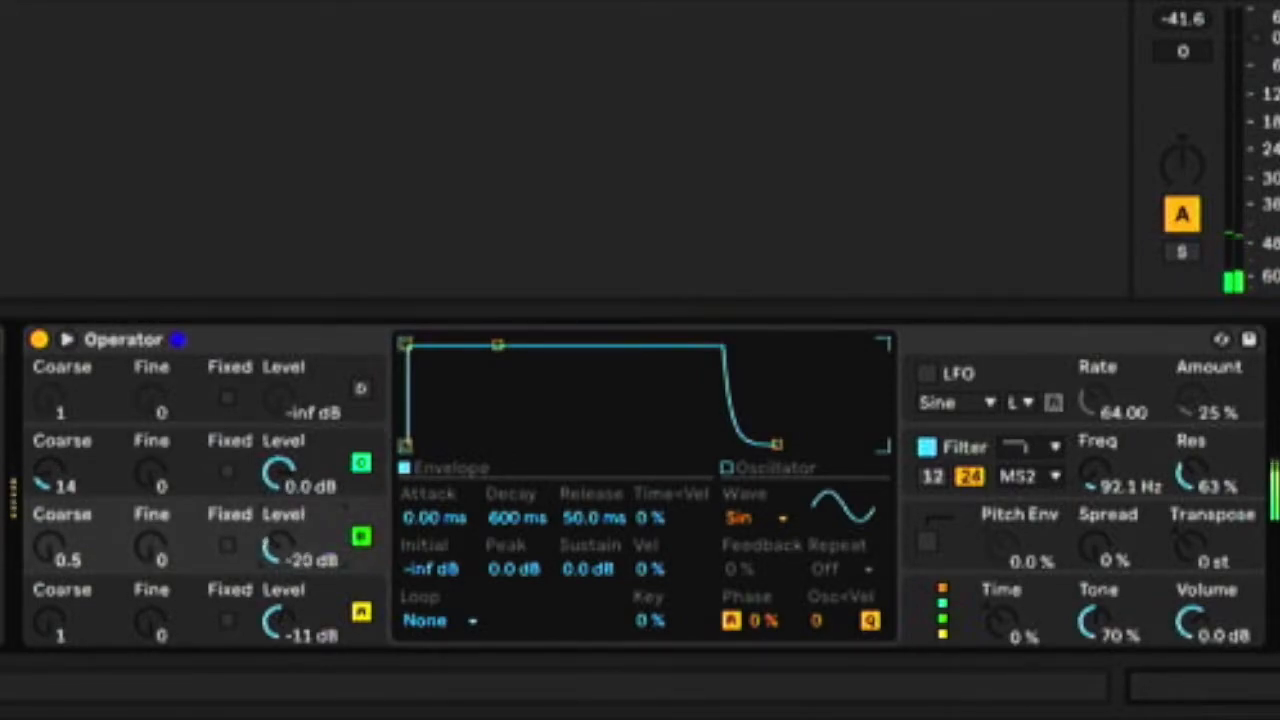
left_click_drag(62, 475, 62, 510)
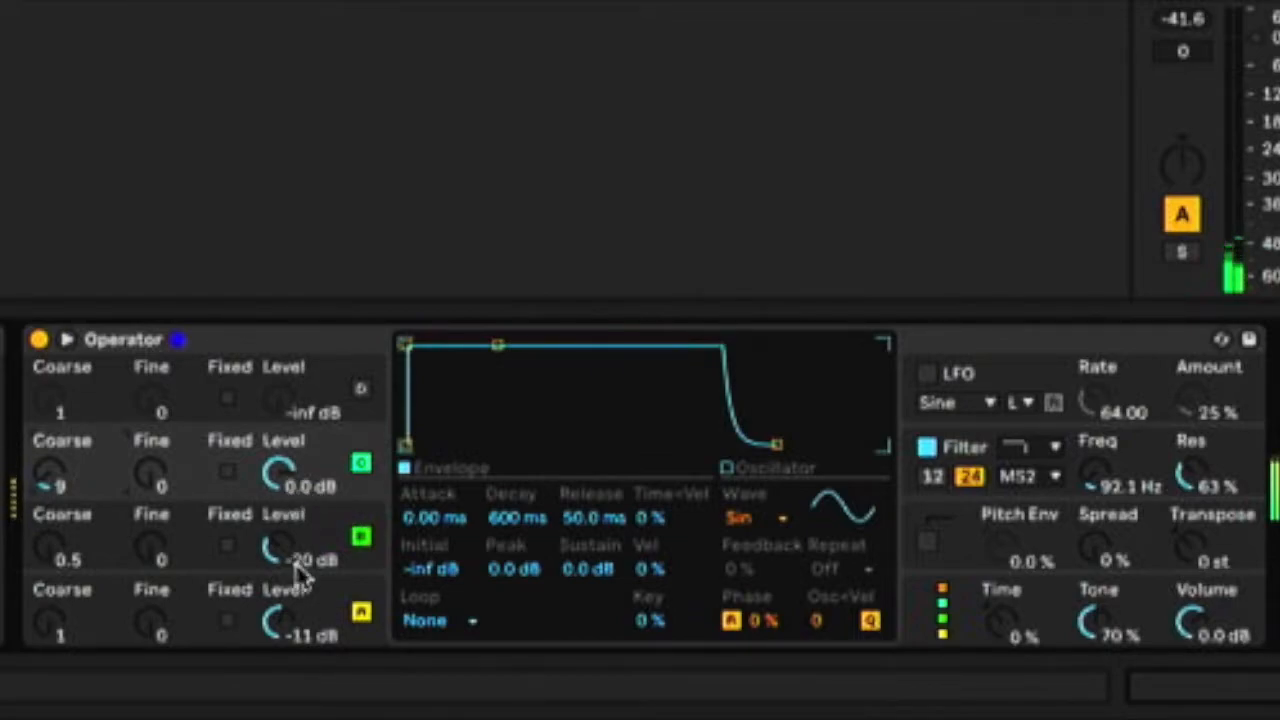
left_click_drag(280, 550, 285, 565)
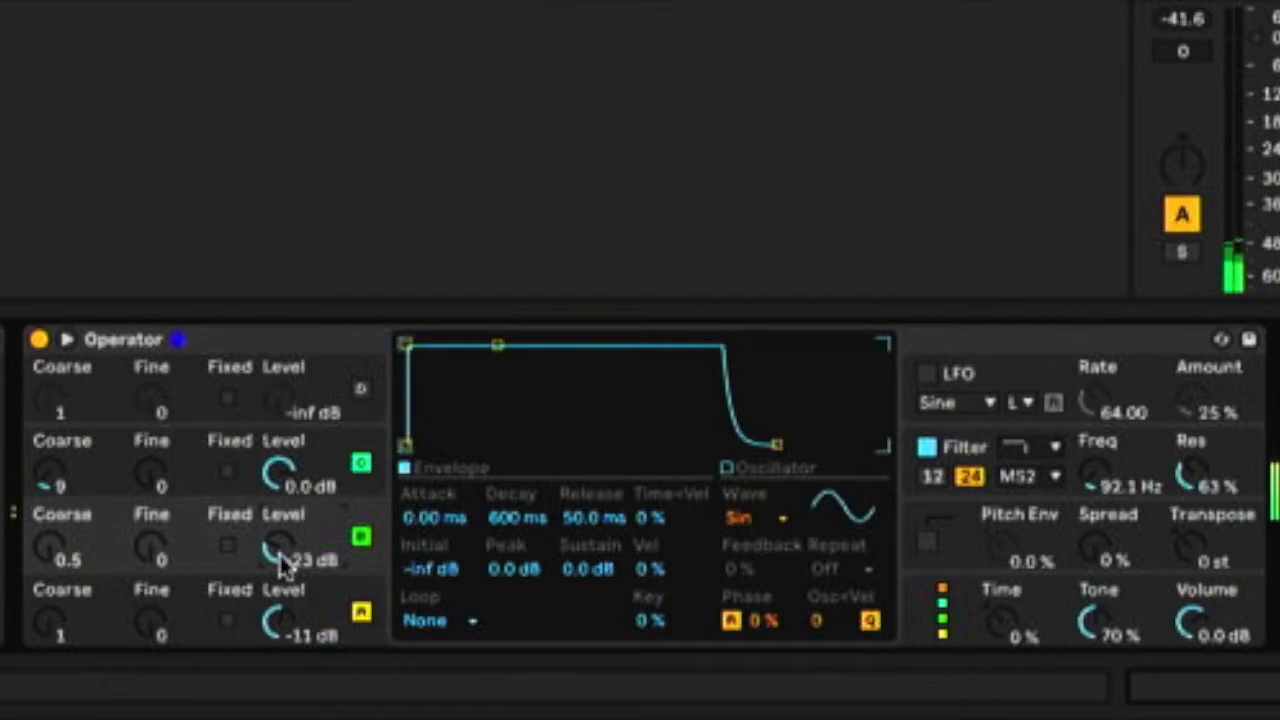
mouse_move(305, 575)
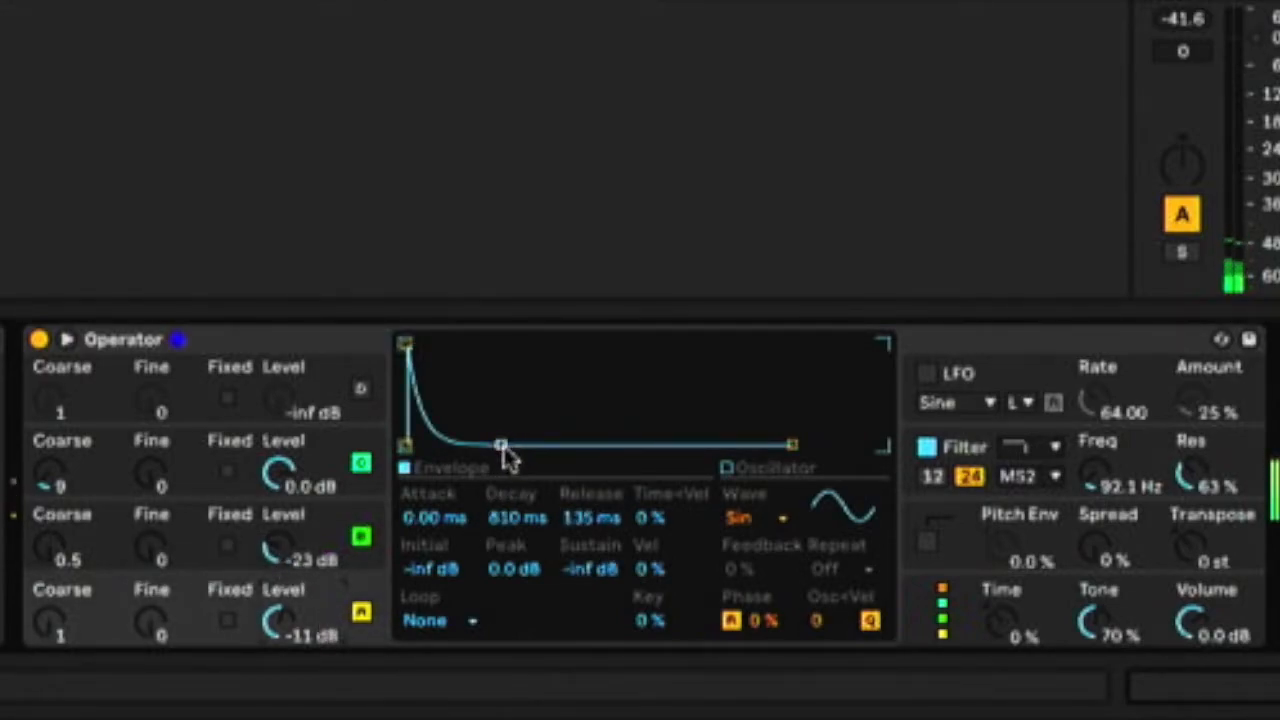
- Shape oscillator A's envelope to a 1.31 s decay with sustain at -inf dB
left_click_drag(500, 445, 545, 428)
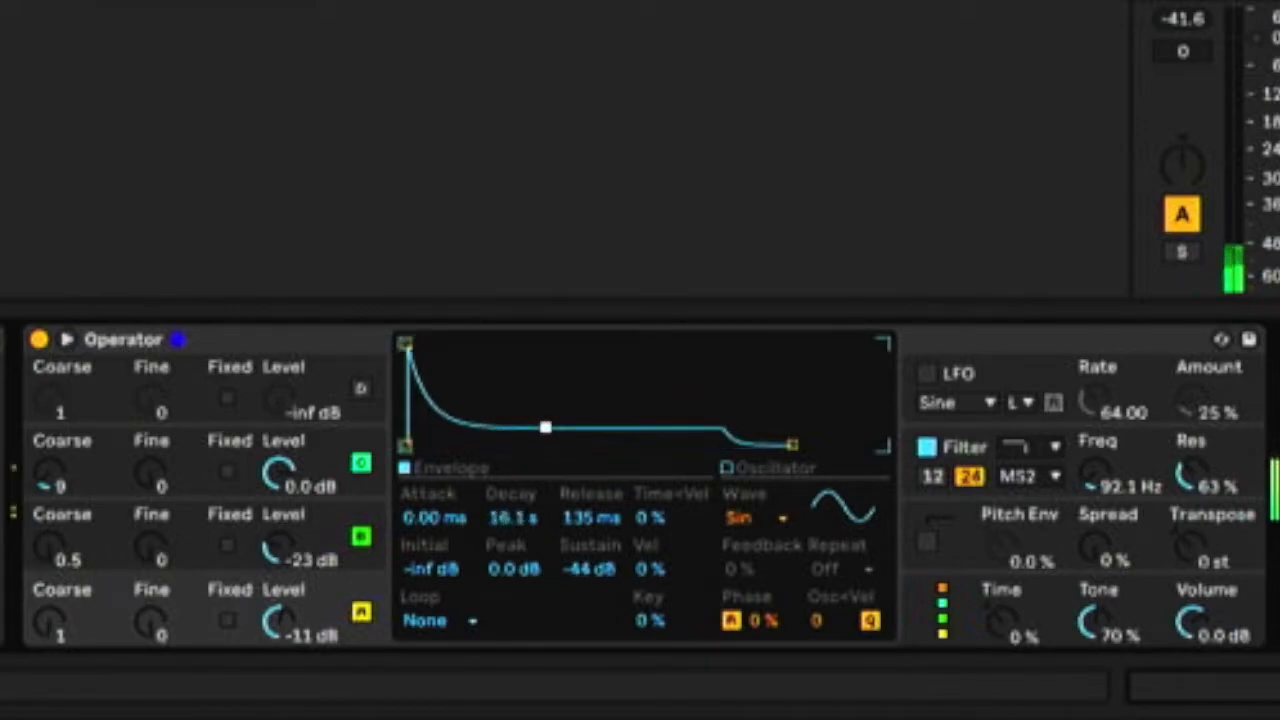
left_click_drag(545, 427, 513, 443)
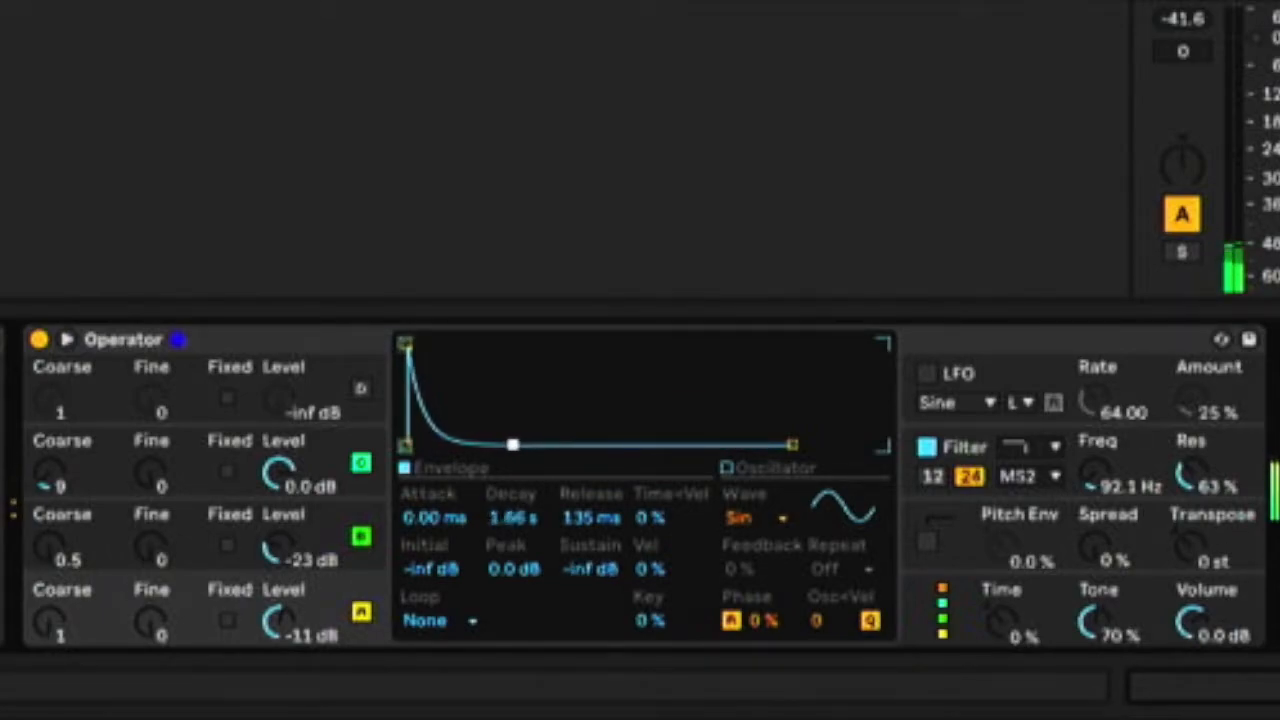
left_click_drag(512, 444, 506, 444)
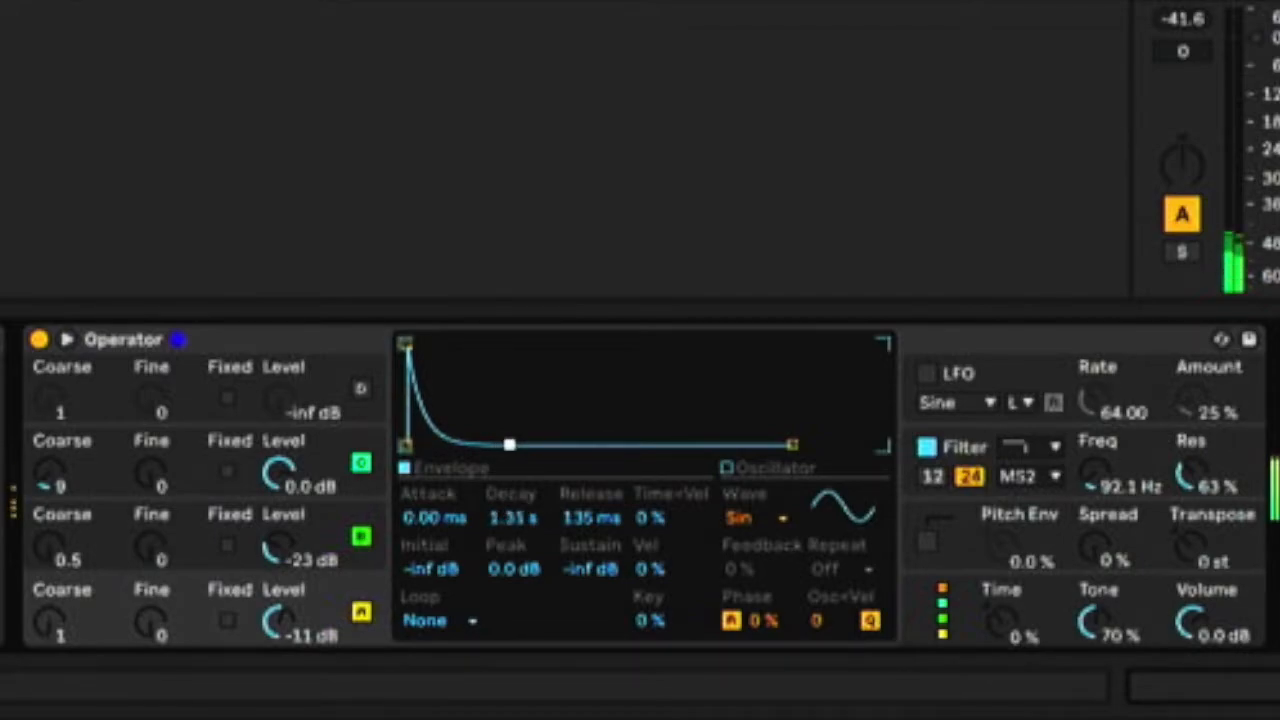
left_click_drag(508, 444, 513, 444)
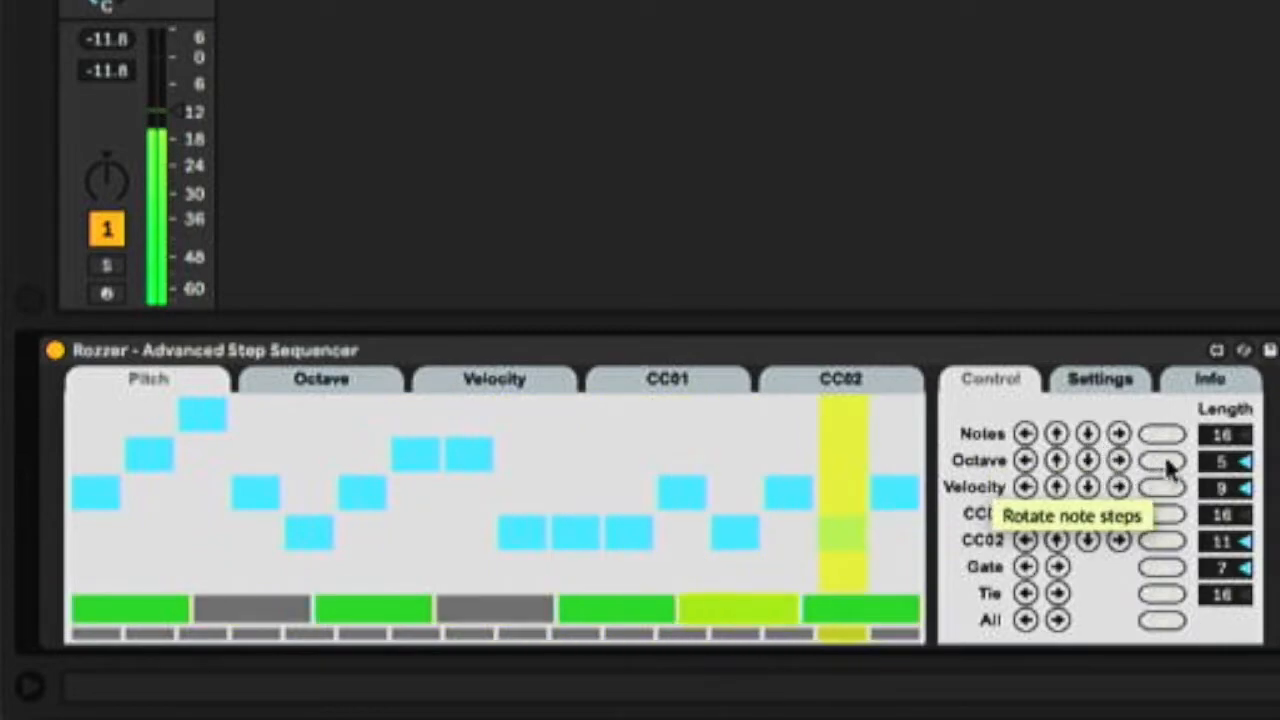
- Show the Rozzer - Advanced Step Sequencer device with its Pitch step grid
left_click(668, 379)
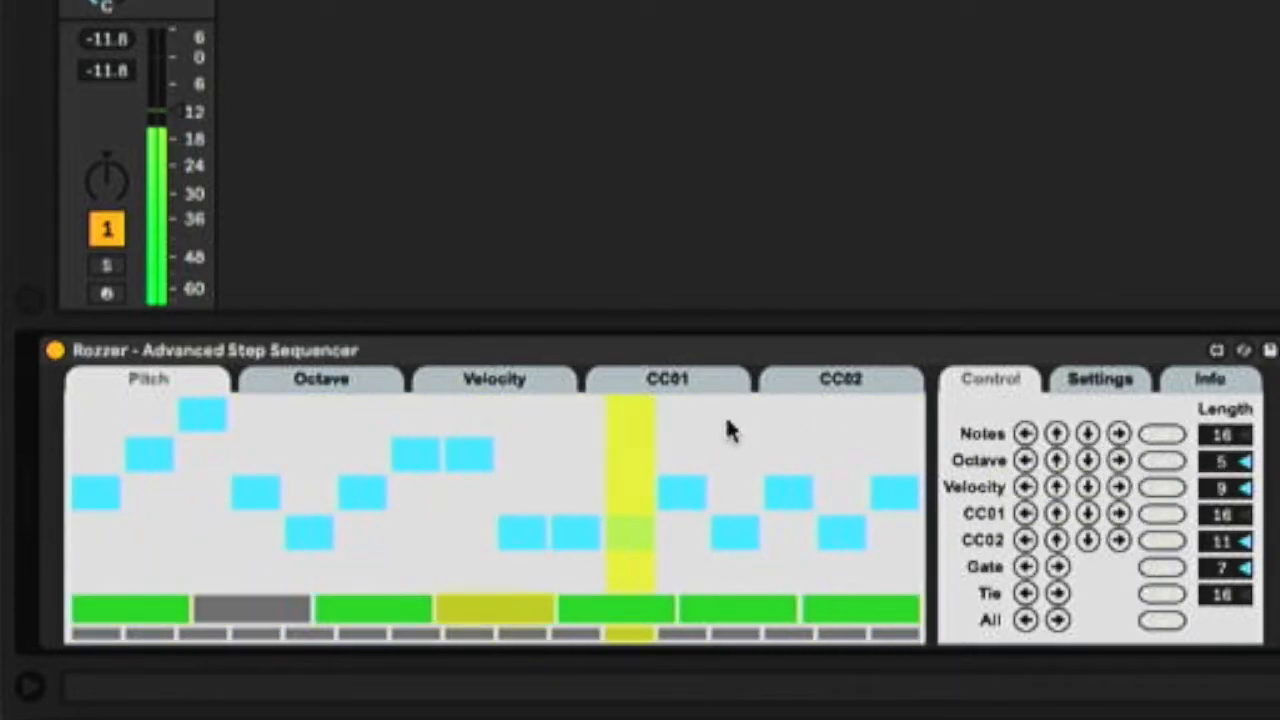
left_click(320, 380)
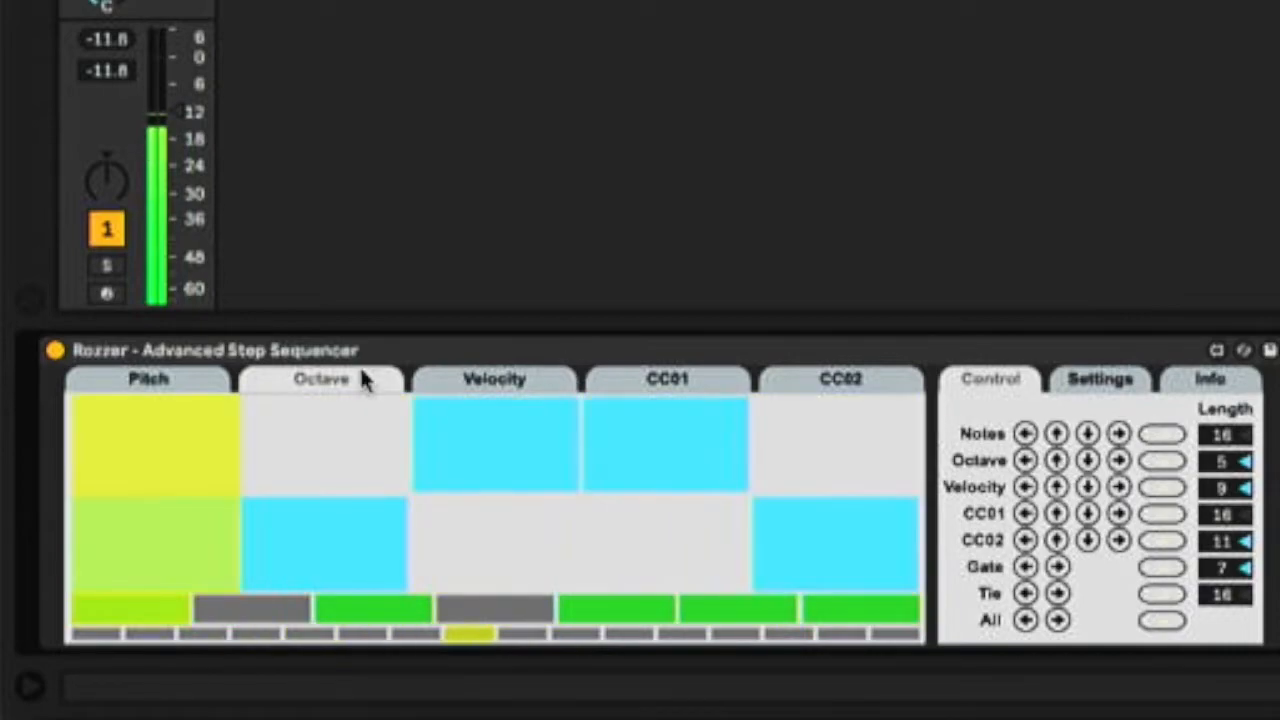
- Switch Rozzer's display to the Octave tab
left_click(150, 379)
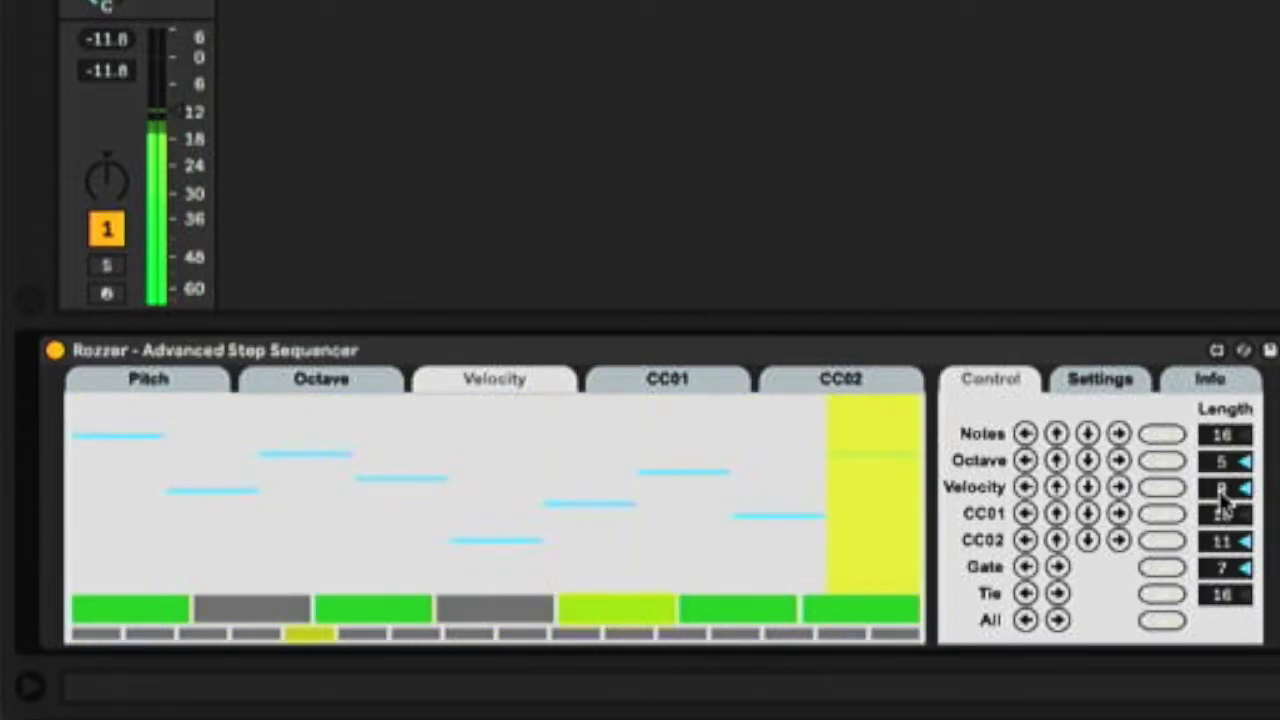
- Adjust Rozzer's velocity sequence length, then return to the Pitch step grid
left_click(320, 379)
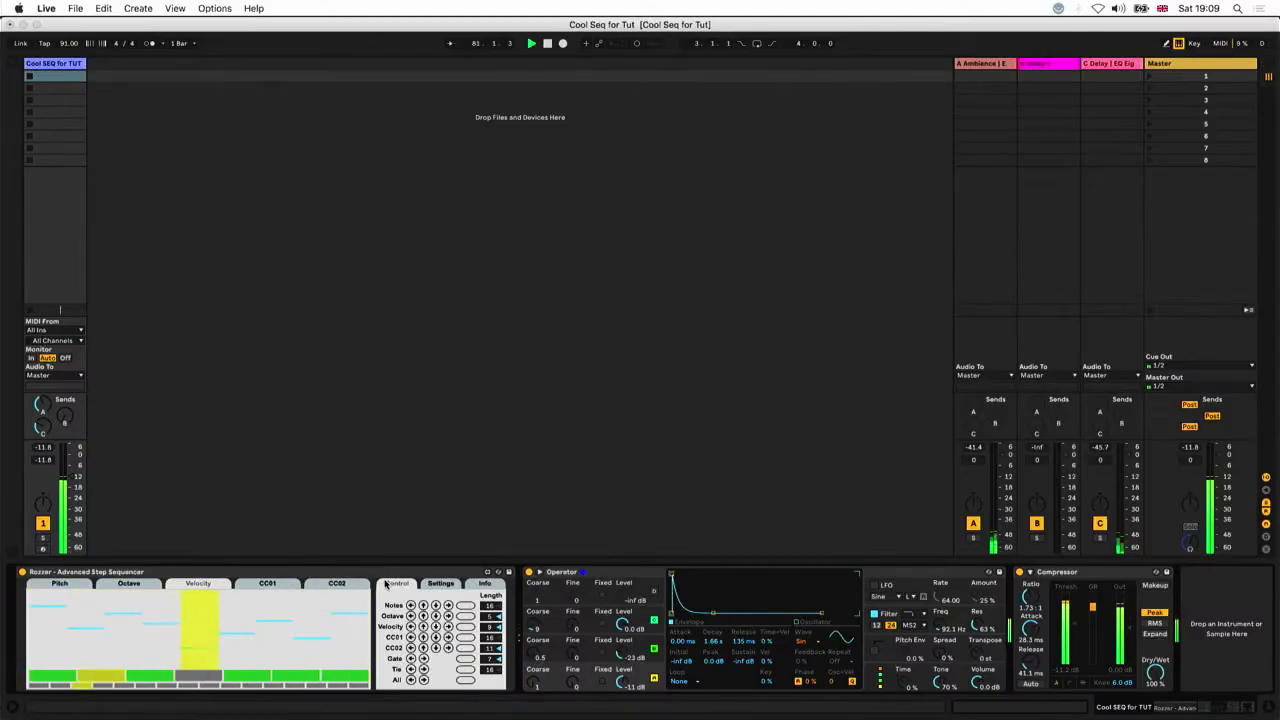
left_click(72, 605)
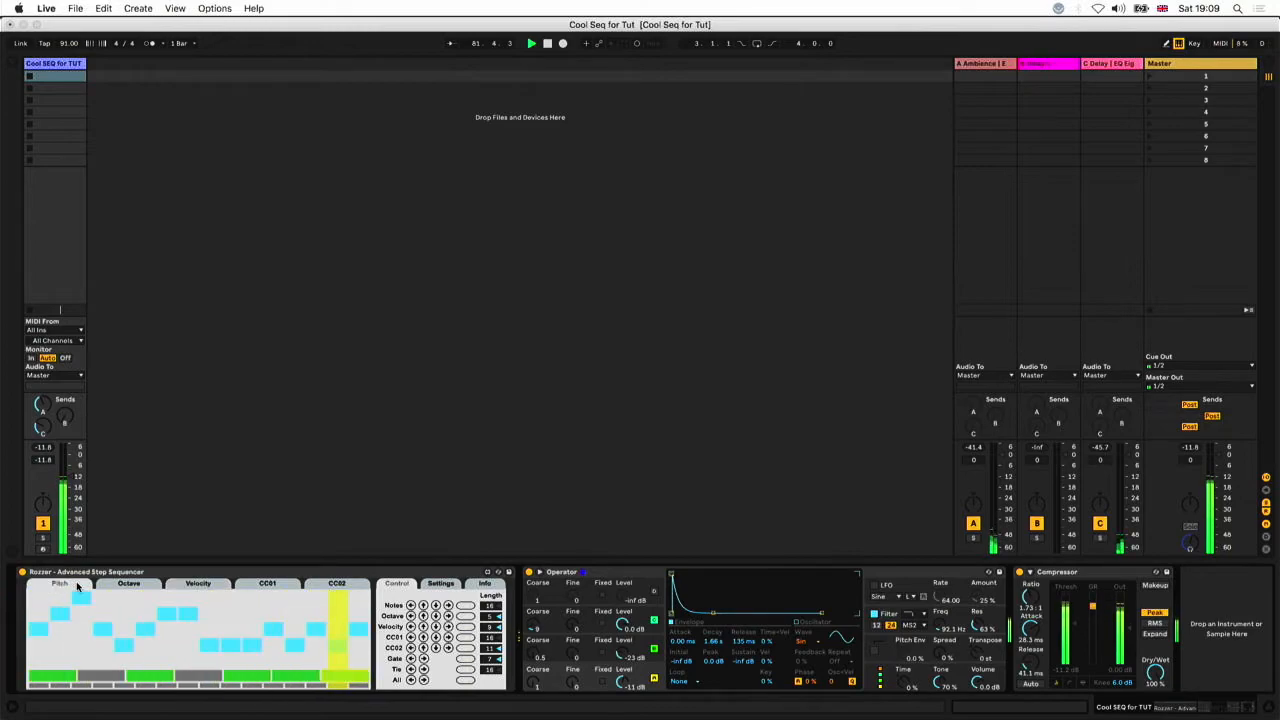